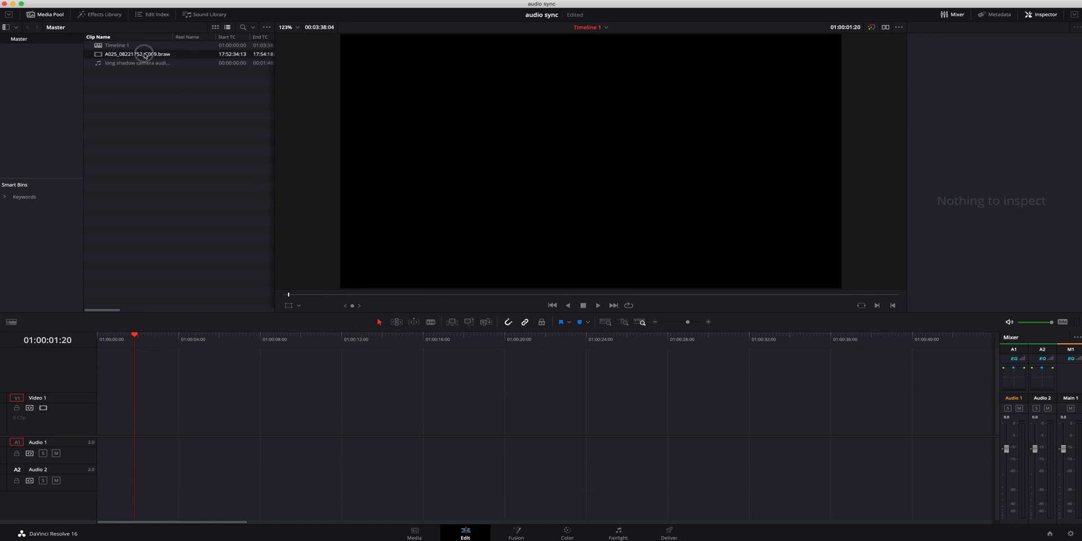
Step: Preview the separate audio recording's waveform, then load A025_08221752_C009.braw into the viewer
double_click(138, 54)
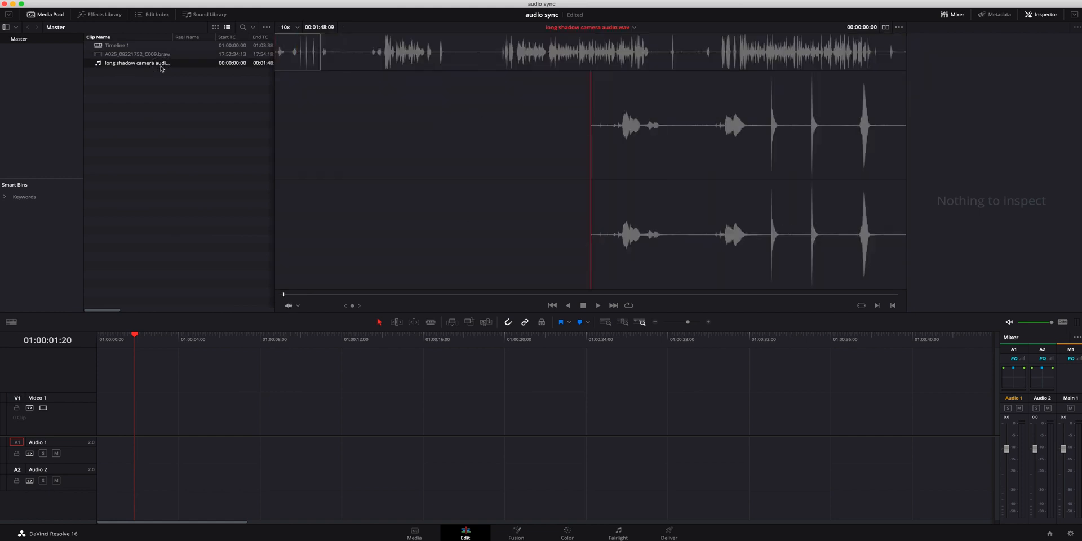
mouse_move(584, 69)
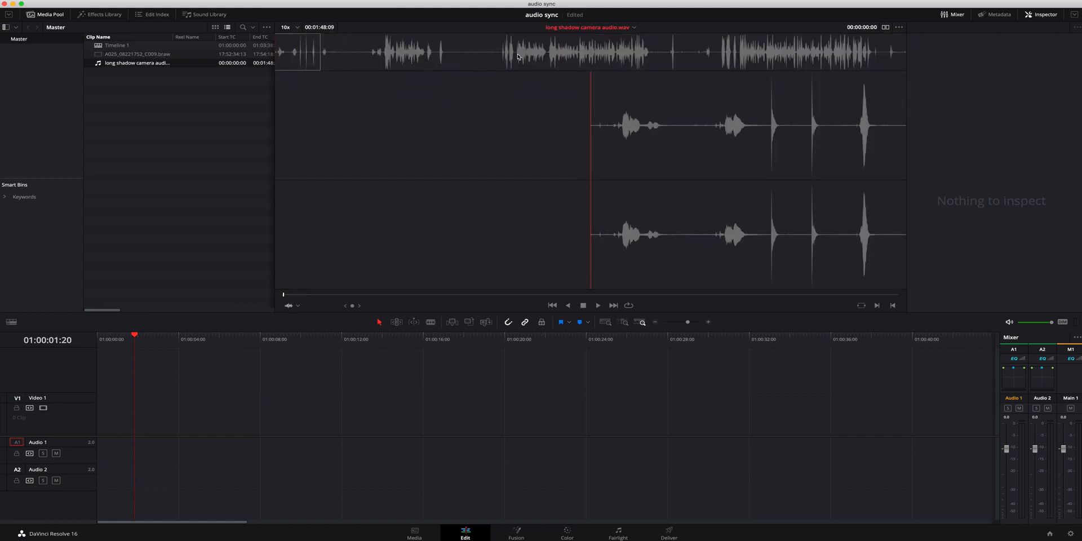
left_click(137, 54)
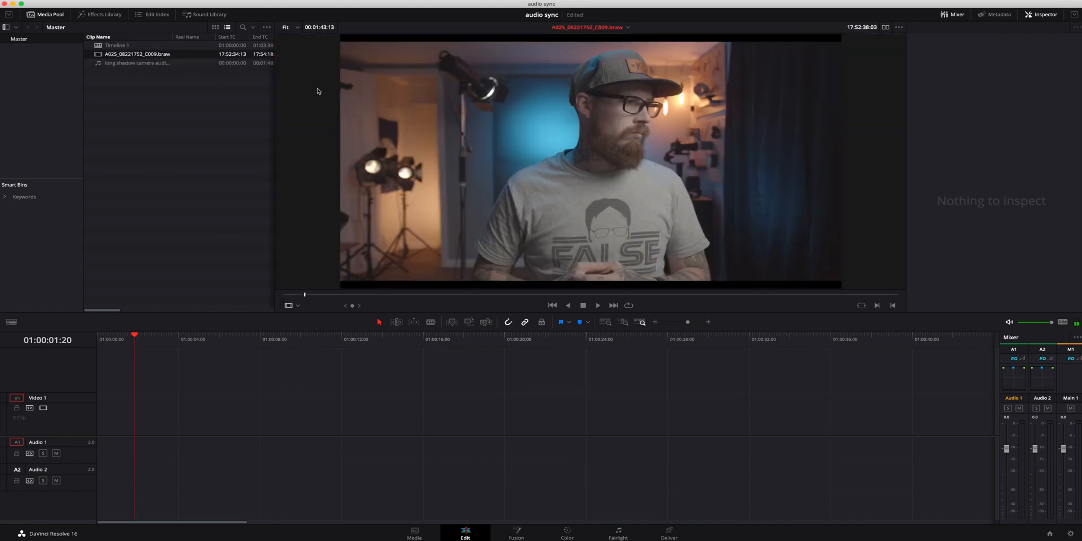
mouse_move(539, 159)
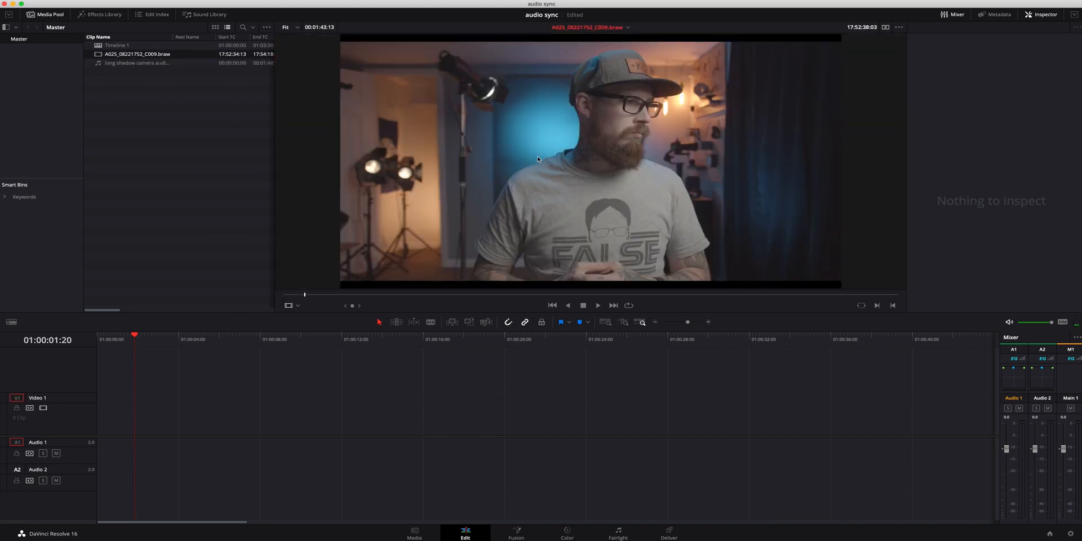
mouse_move(493, 150)
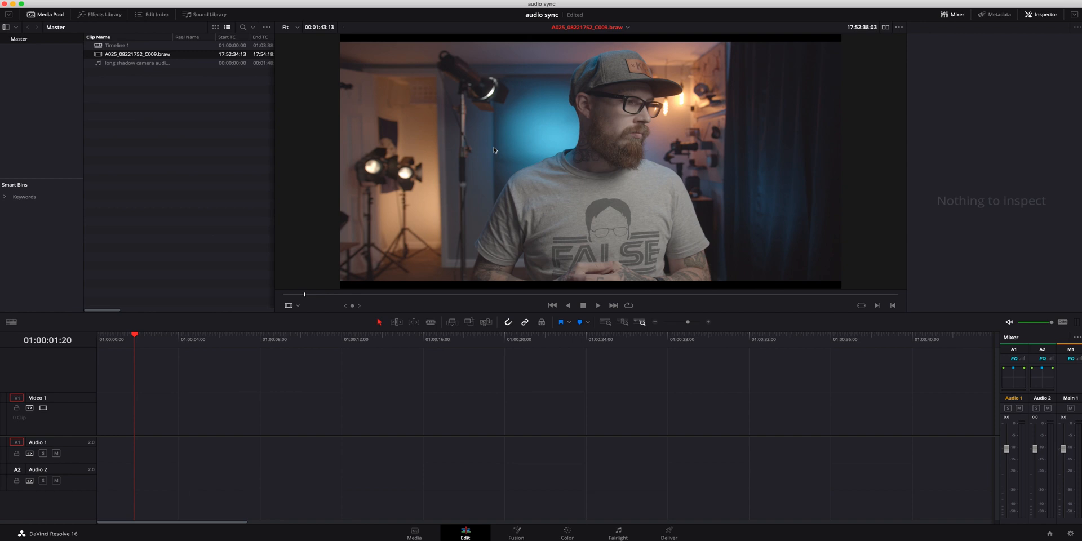
mouse_move(611, 155)
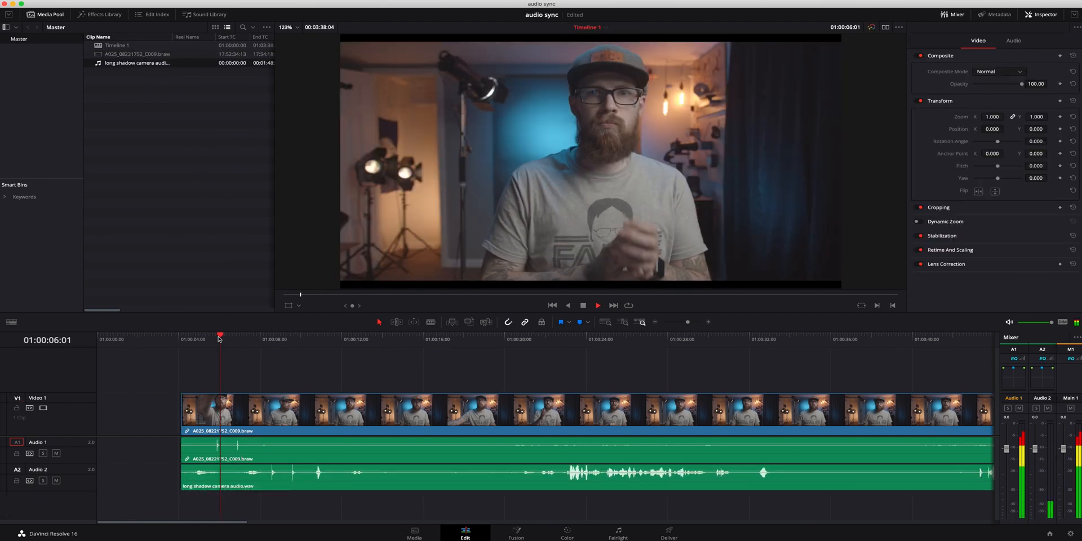
left_click(261, 339)
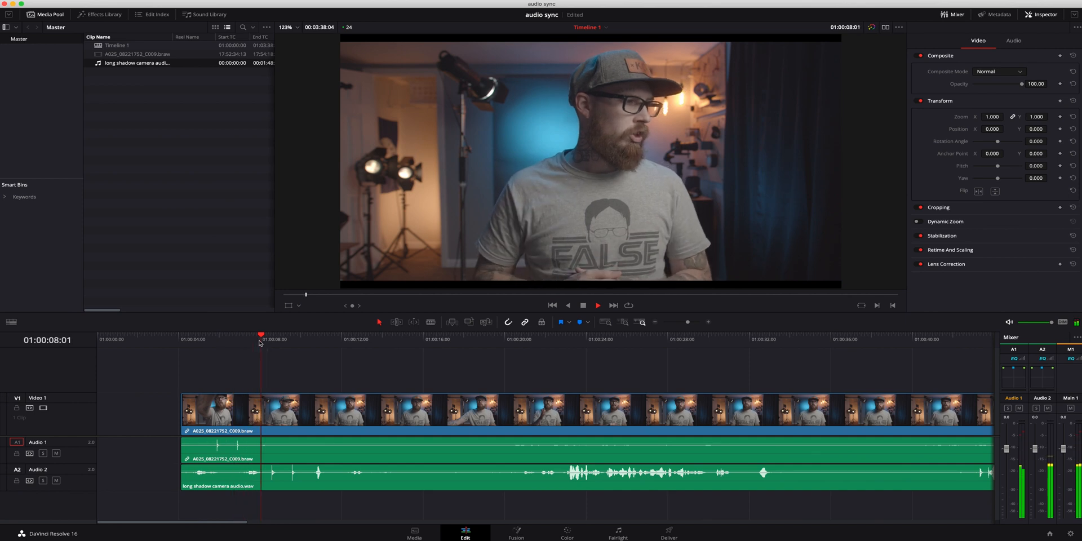
left_click(280, 338)
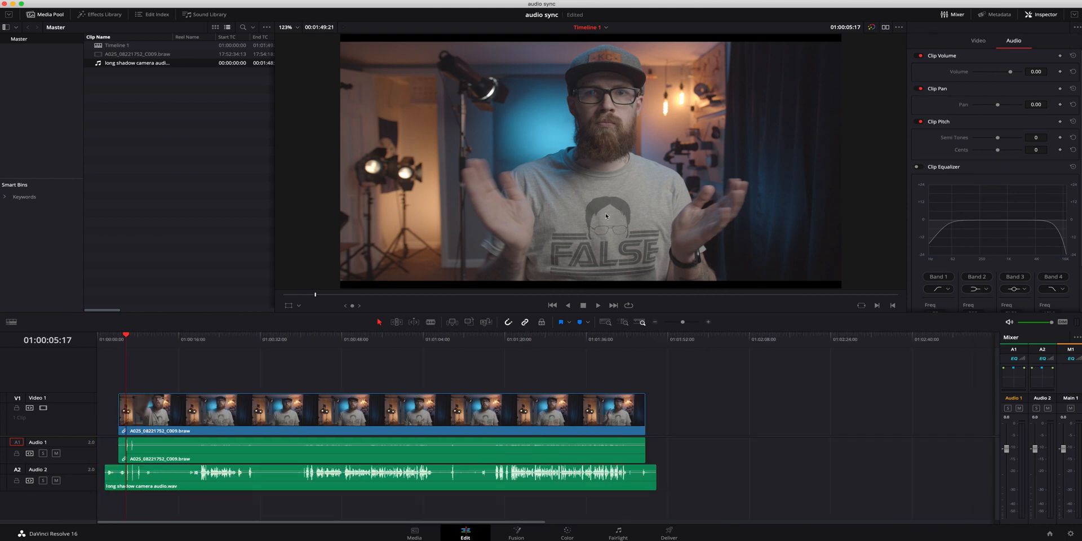
mouse_move(281, 379)
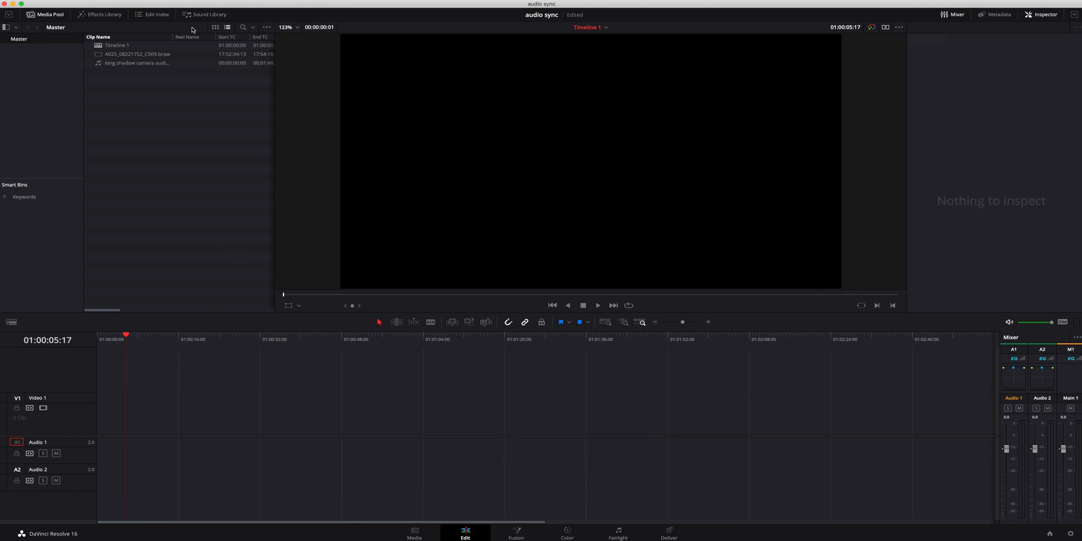
mouse_move(269, 401)
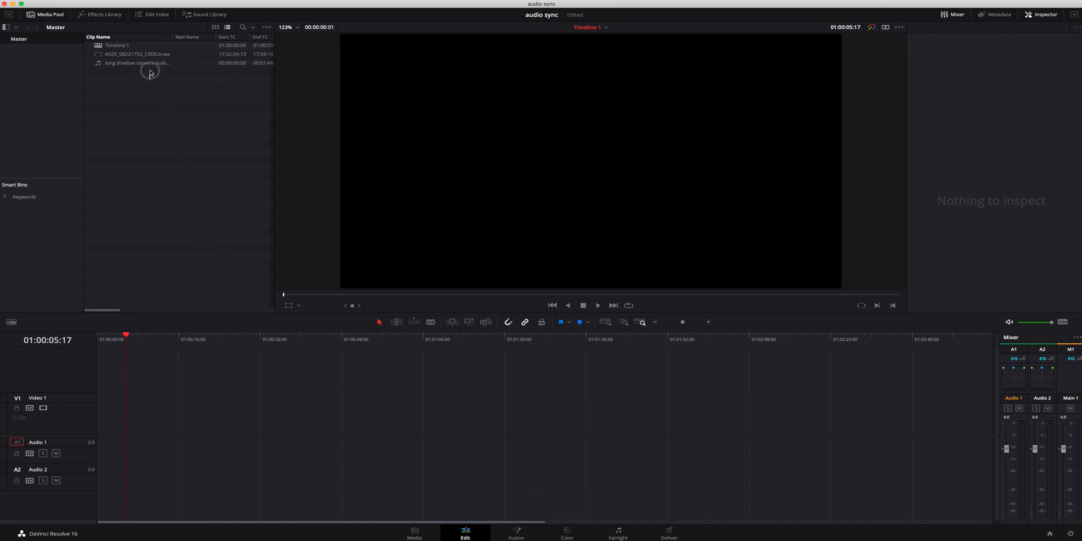
Step: Auto Sync Audio on the selected clips, Based on Waveform and Append Tracks
right_click(137, 54)
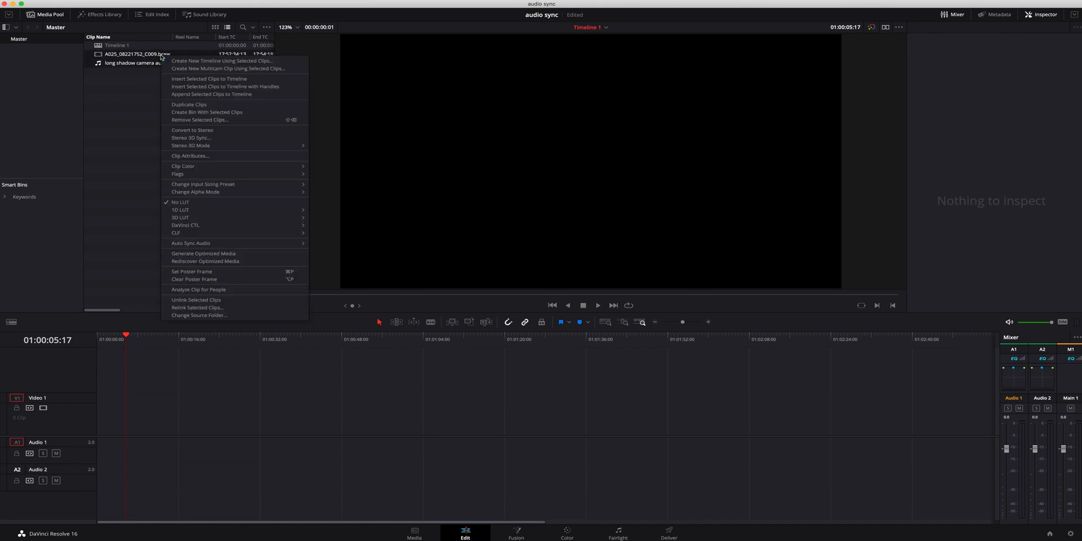
mouse_move(201, 244)
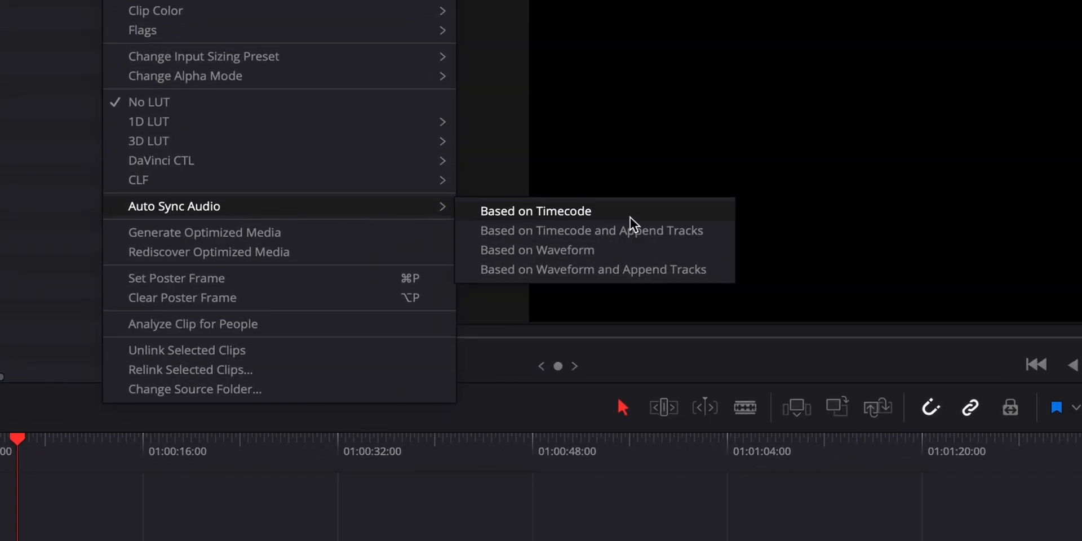
mouse_move(616, 226)
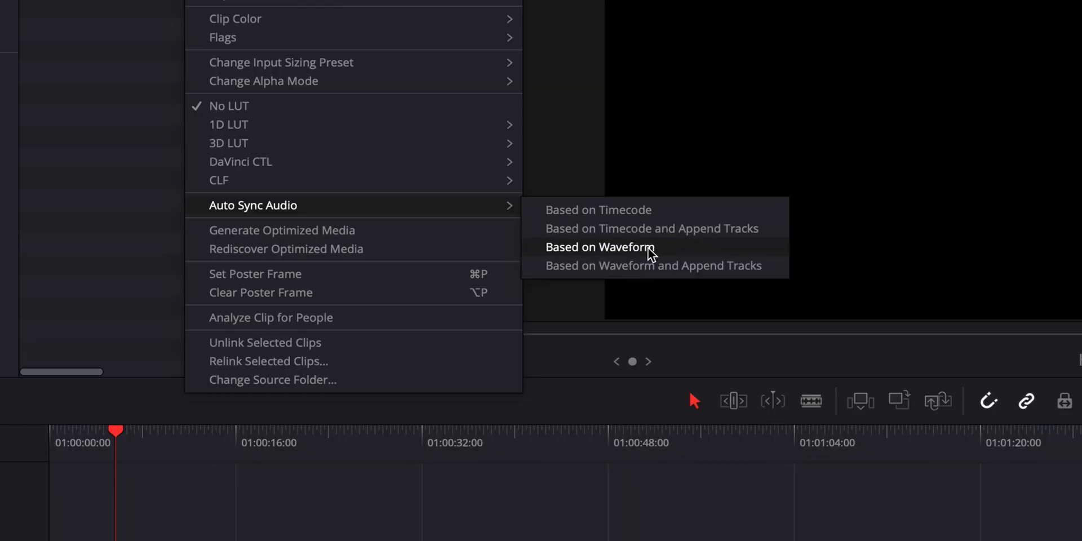
mouse_move(656, 252)
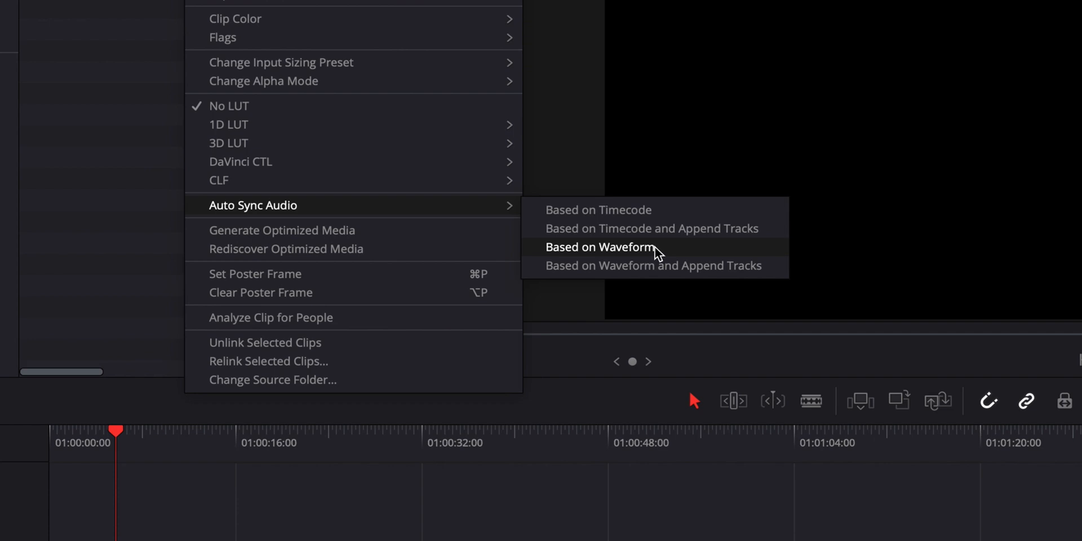
mouse_move(665, 251)
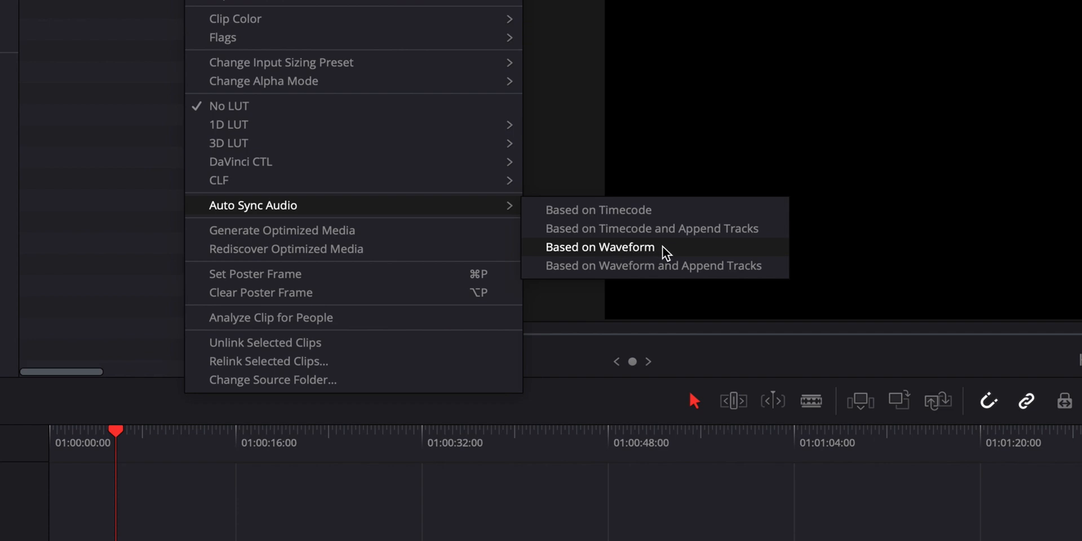
mouse_move(664, 277)
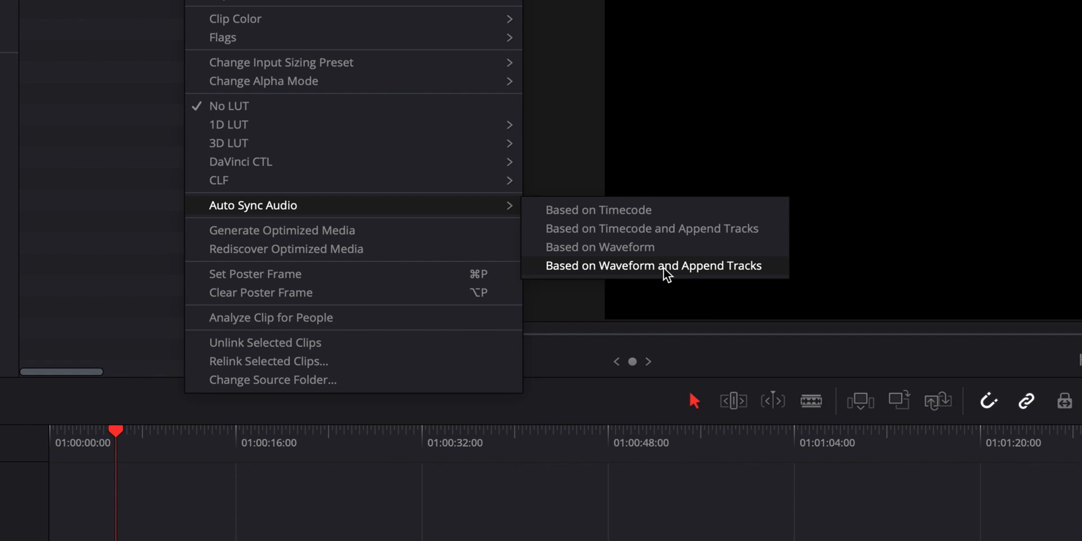
left_click(653, 266)
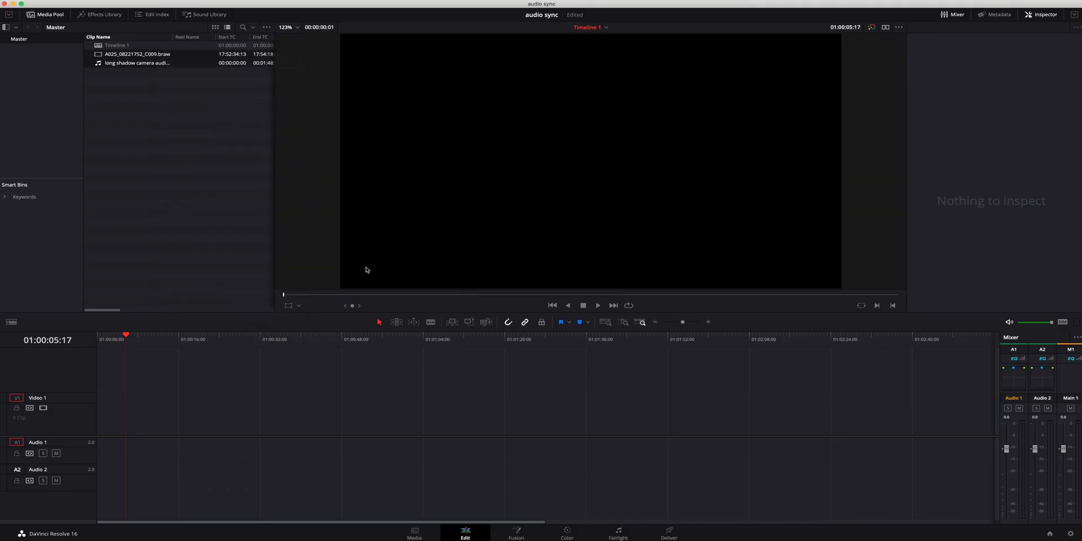
Step: Append the synced A025_08221752_C009.braw clip to the timeline with video and two audio tracks
double_click(137, 55)
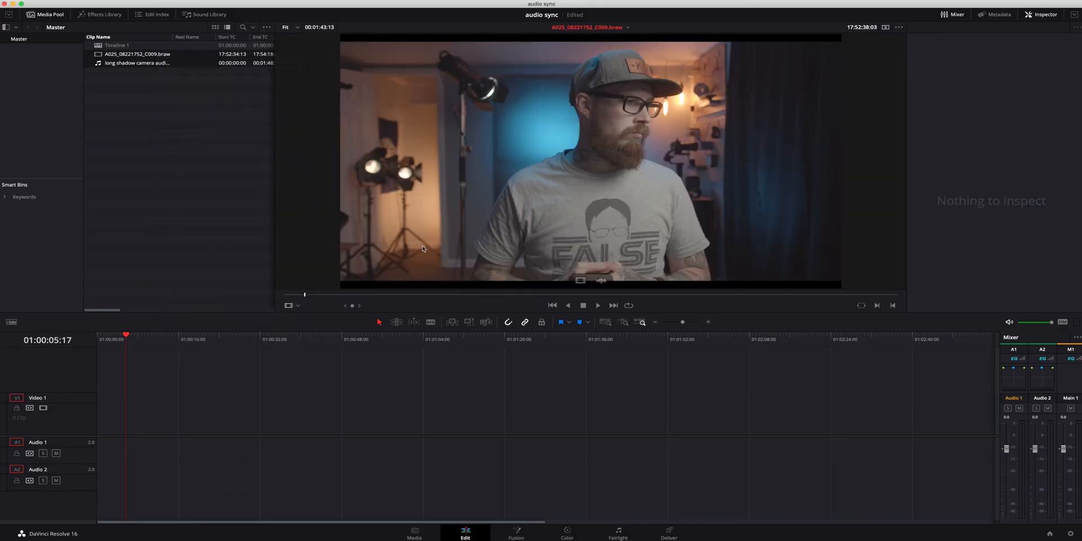
mouse_move(572, 248)
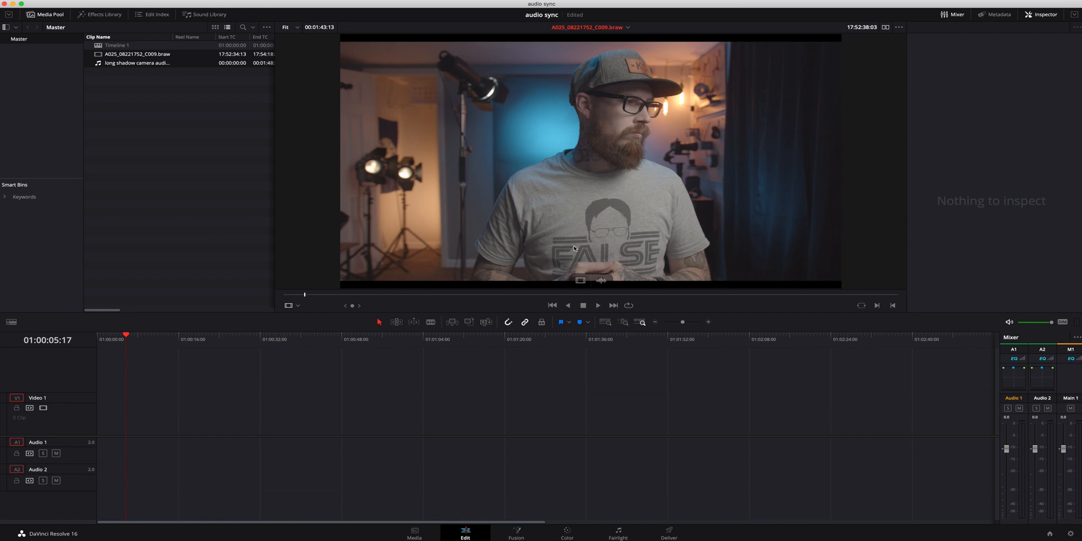
mouse_move(302, 237)
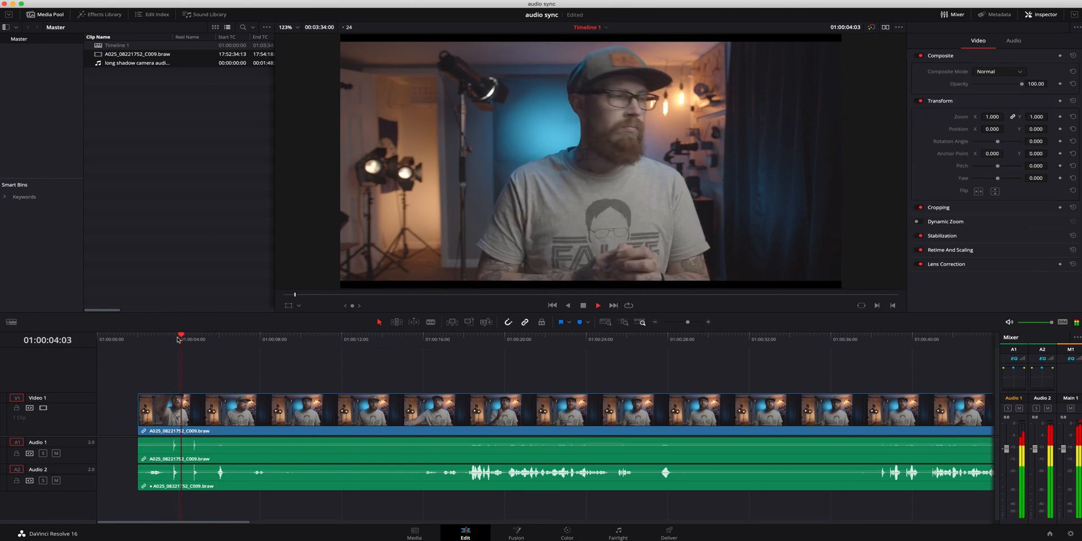
left_click(216, 339)
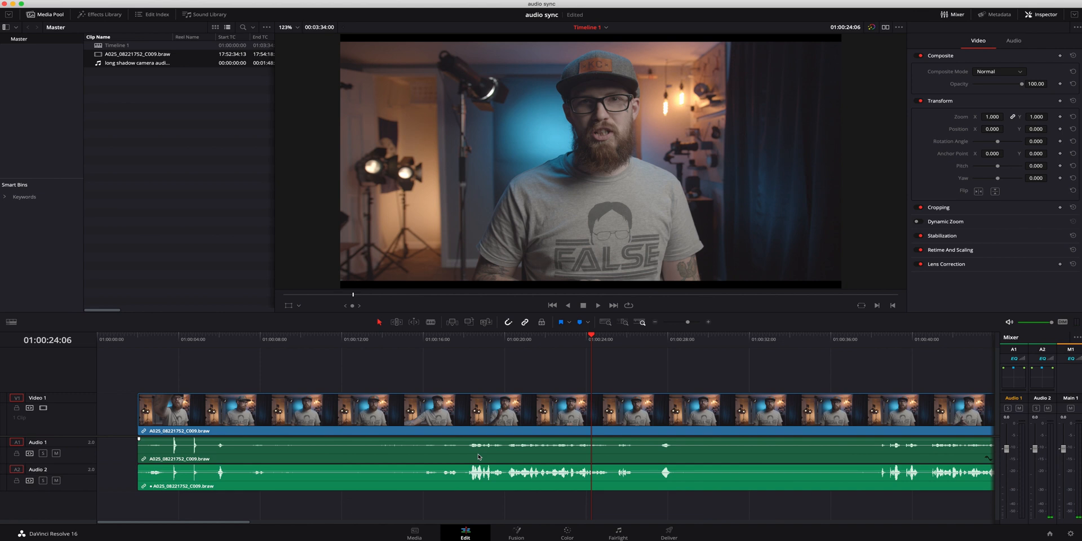
mouse_move(238, 101)
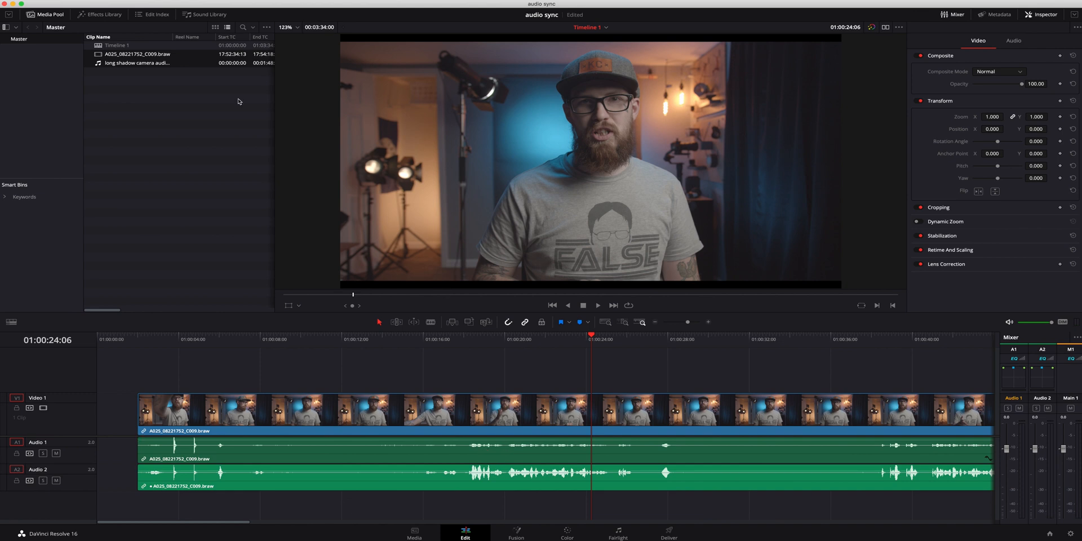
mouse_move(303, 192)
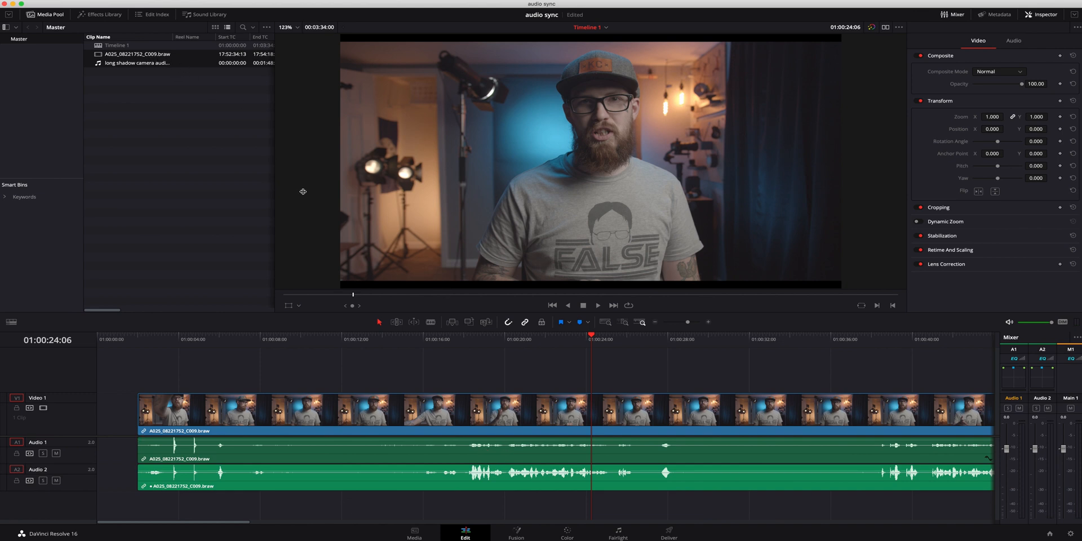
mouse_move(572, 457)
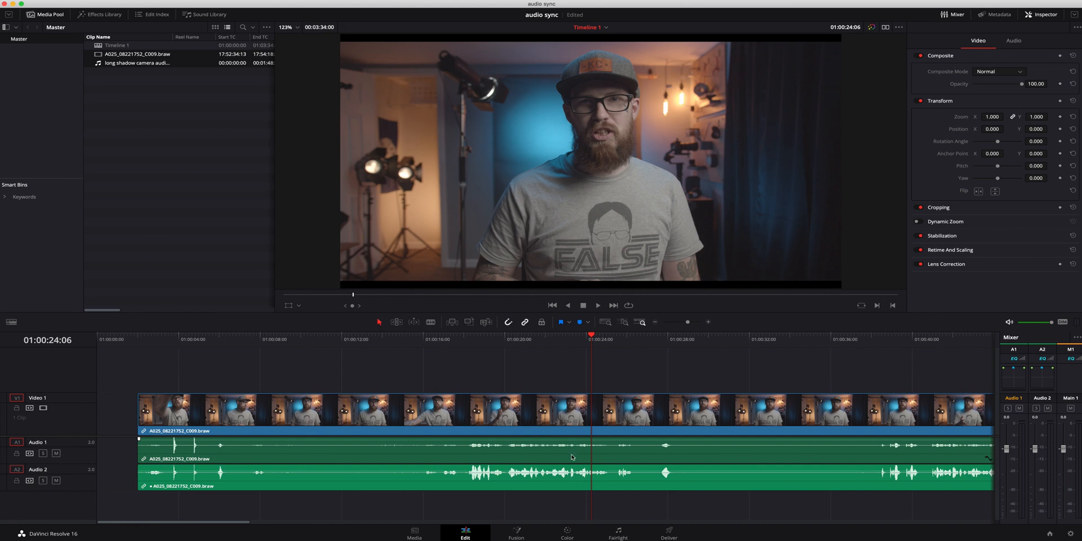
mouse_move(577, 456)
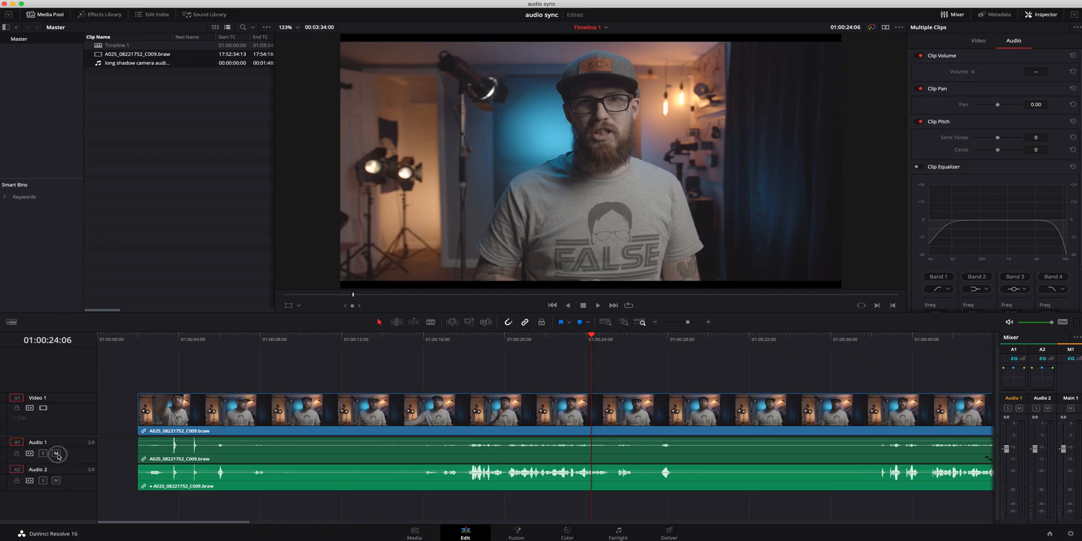
Step: Mute the Audio 1 track so only the separate recording is audible
left_click(56, 453)
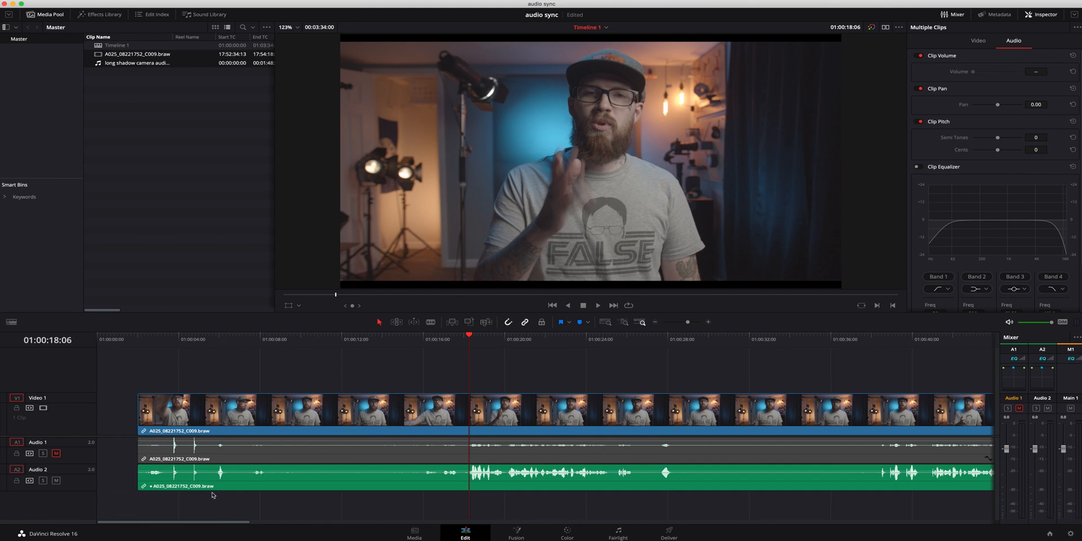
mouse_move(241, 516)
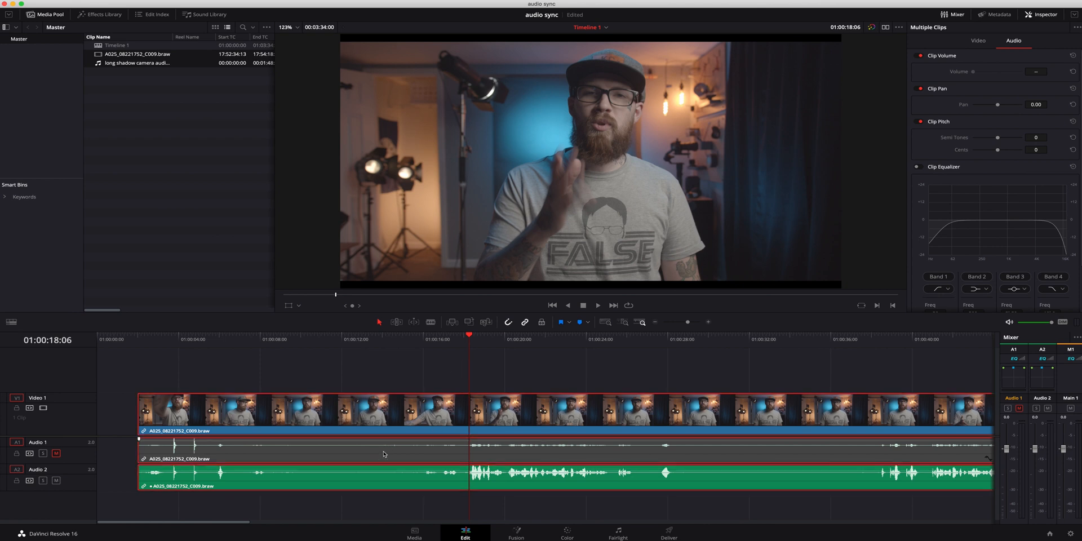
mouse_move(527, 323)
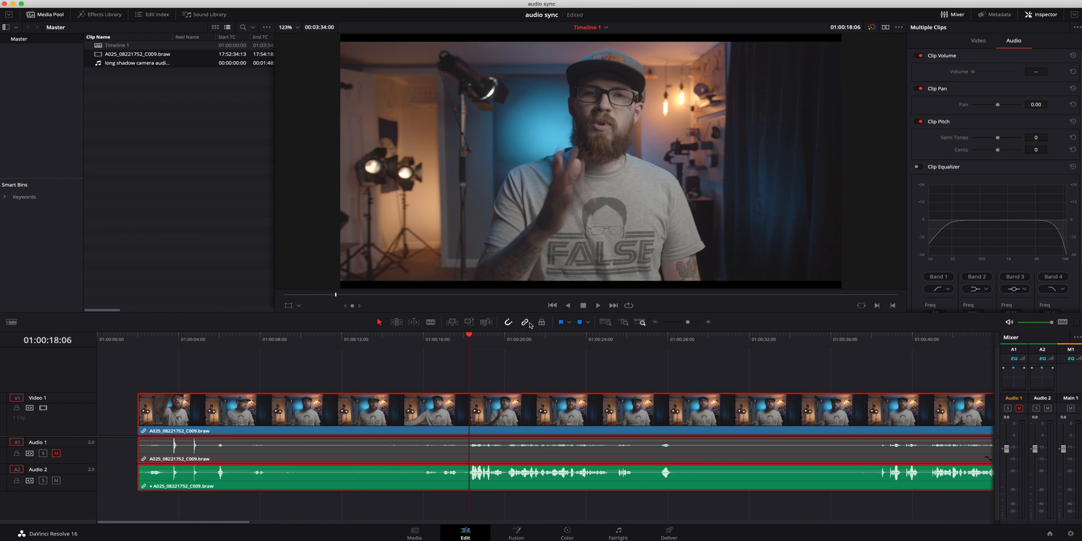
mouse_move(526, 321)
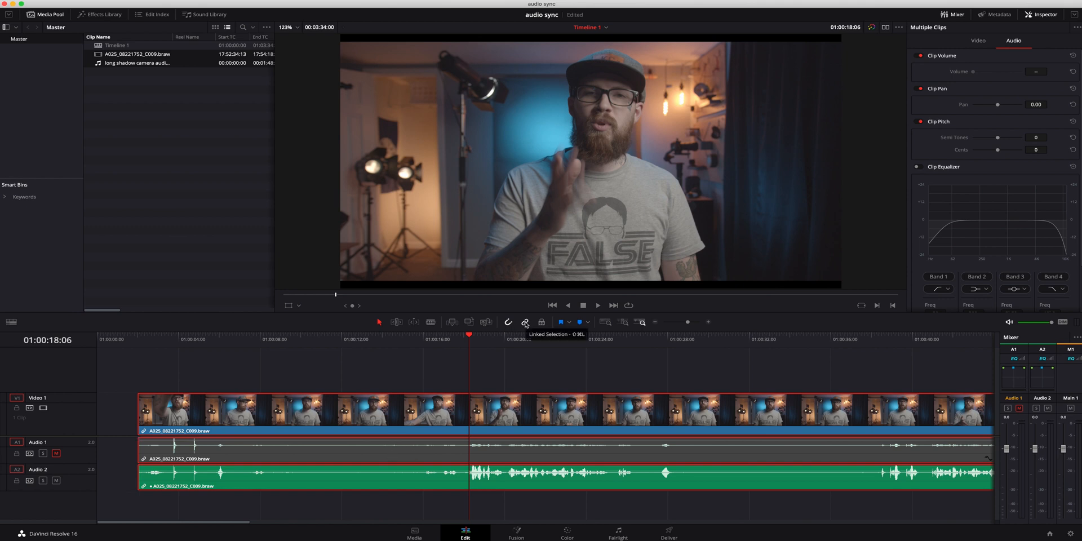
mouse_move(526, 365)
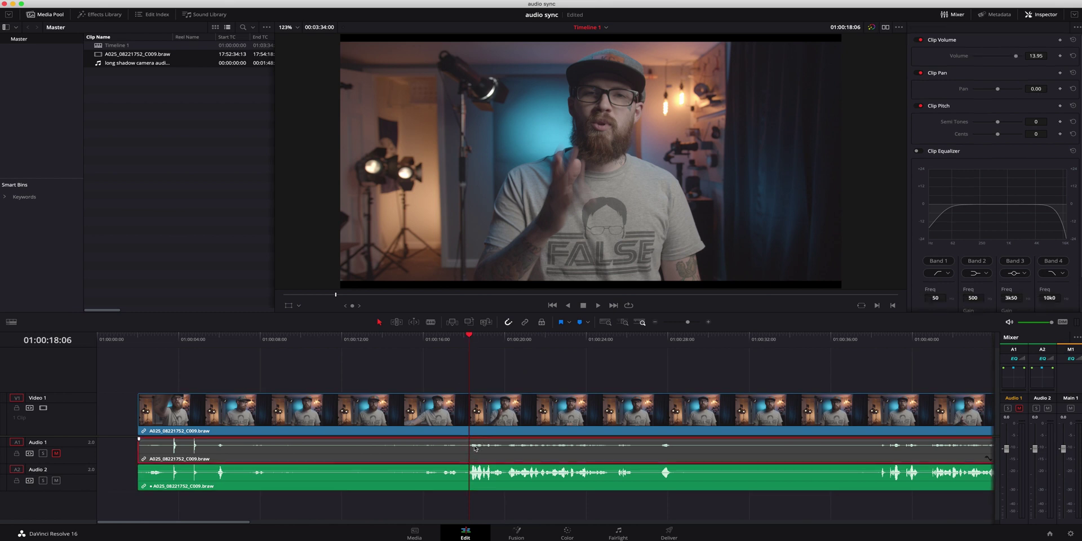
Step: Remove the Audio 1 scratch clip and drag the video and Audio 2 a few frames later
left_click(490, 479)
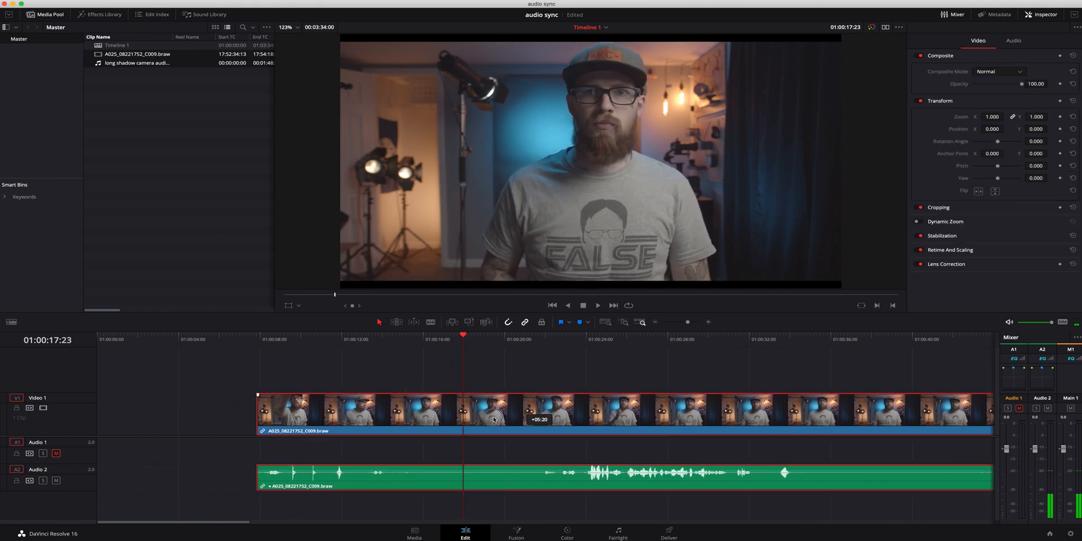
left_click_drag(496, 420, 439, 425)
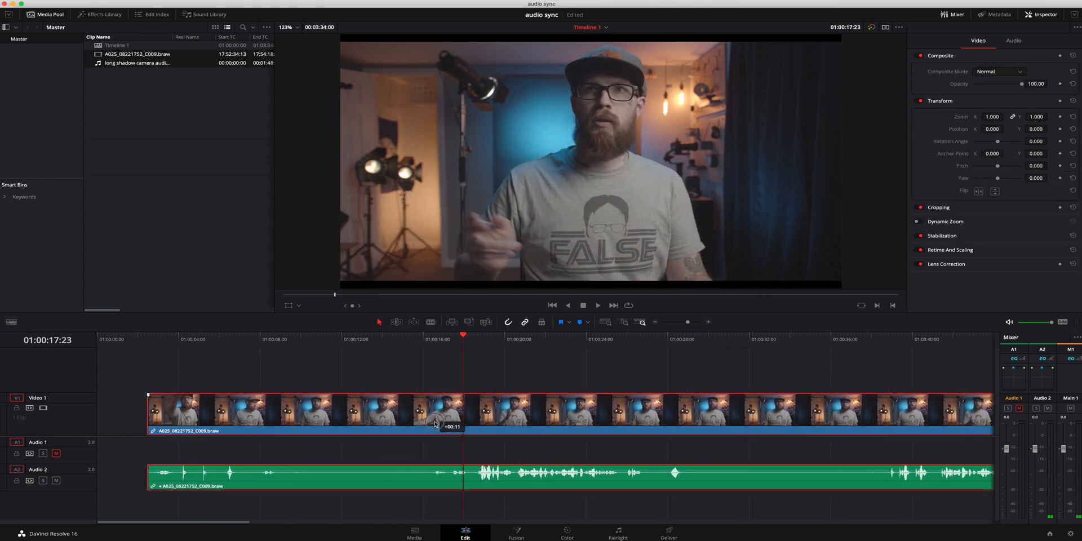
Step: Re-sync the clips by waveform without appending tracks, then unmute Audio 1
right_click(136, 54)
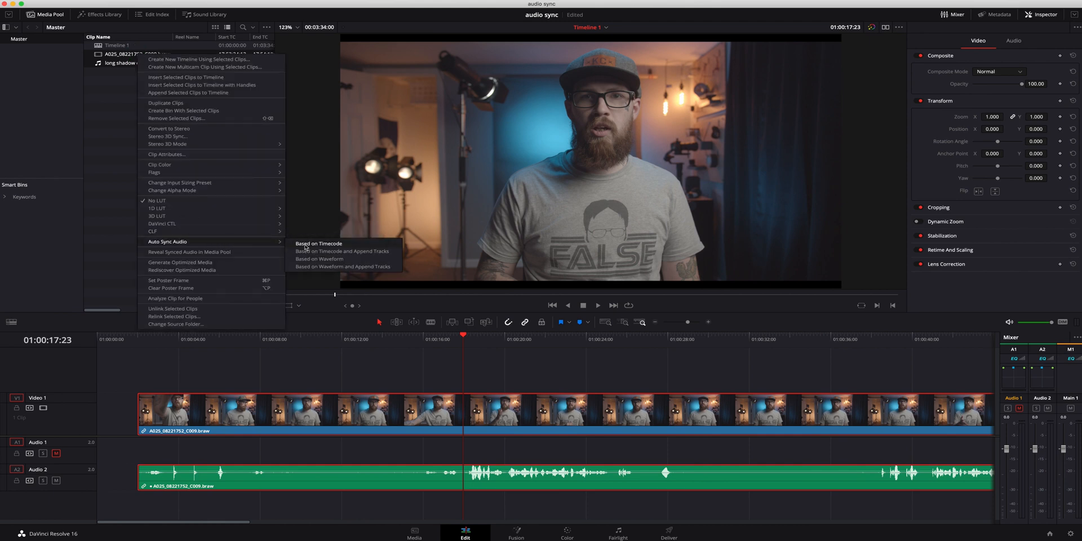
left_click(318, 244)
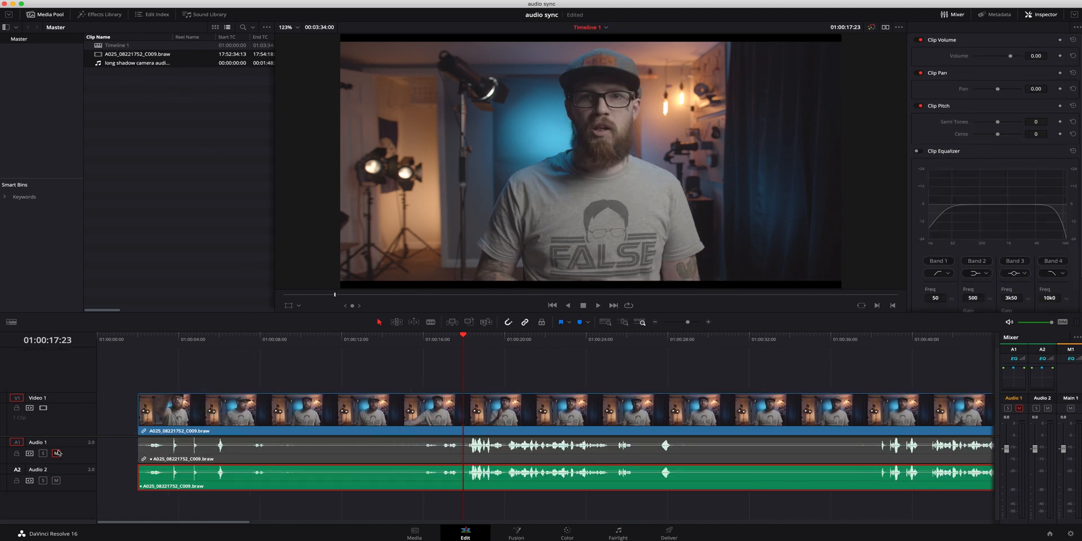
left_click(57, 453)
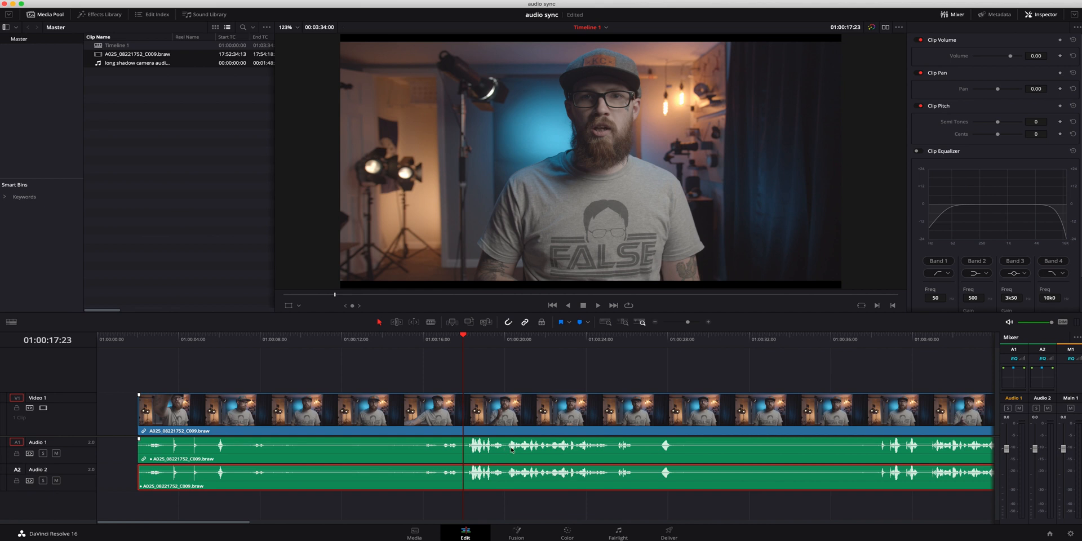